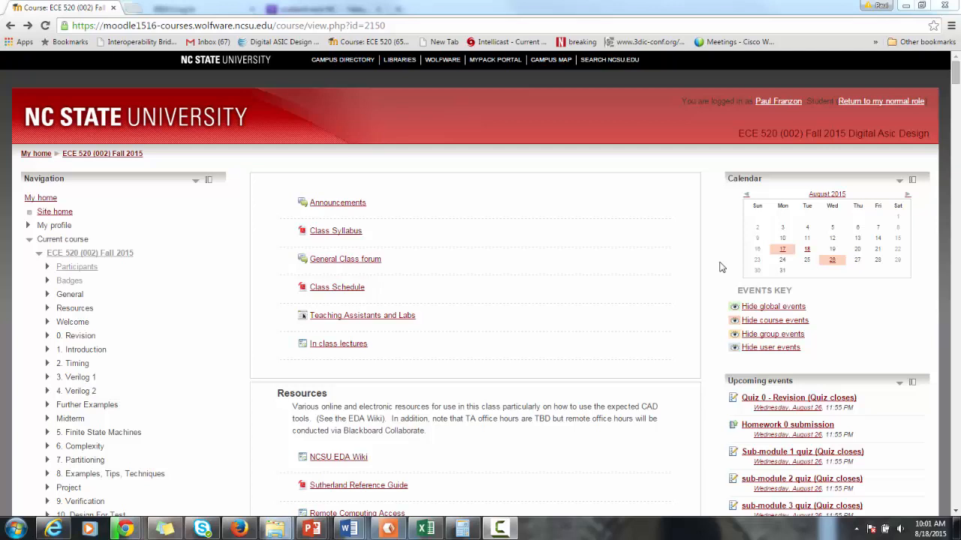
mouse_move(712, 294)
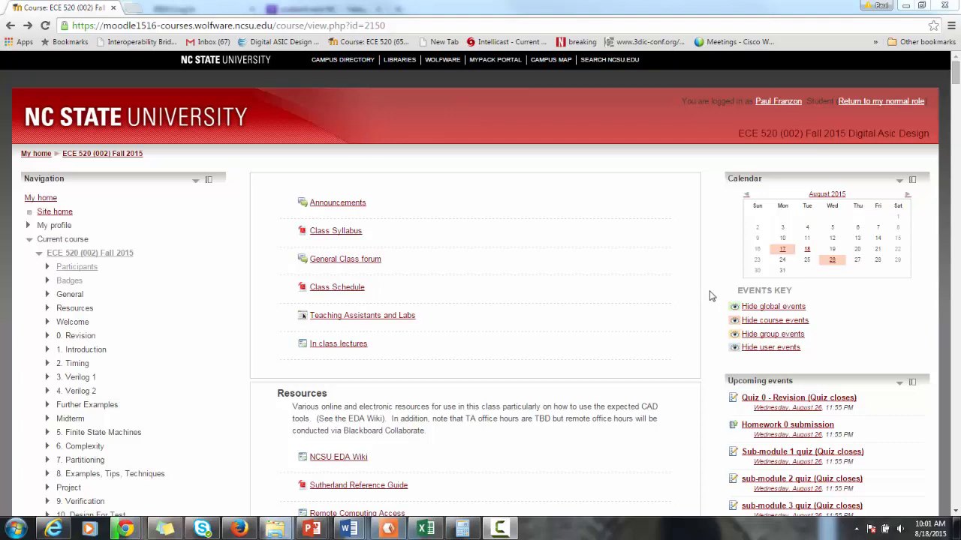
Download the Class Syllabus from the course page and view the PDF
scroll("down", 3)
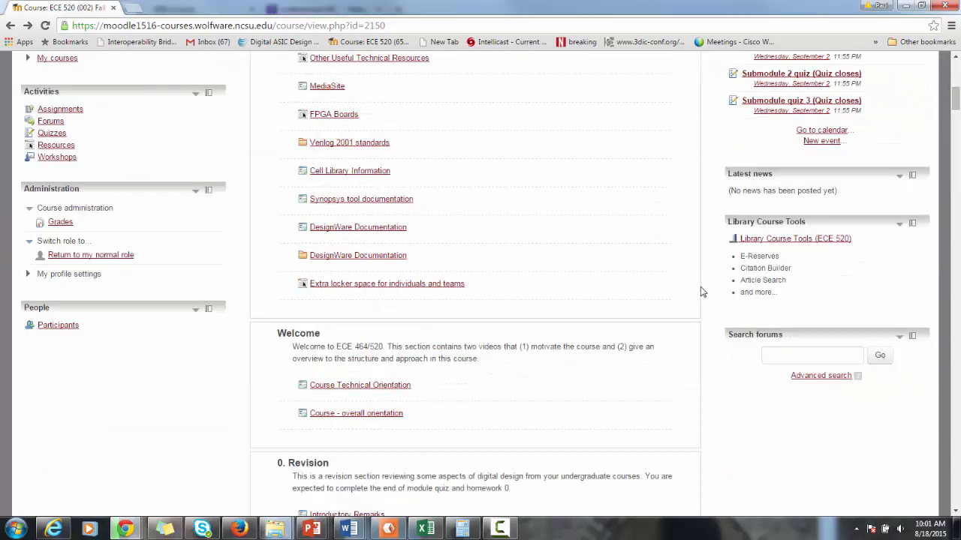
scroll("down", 3)
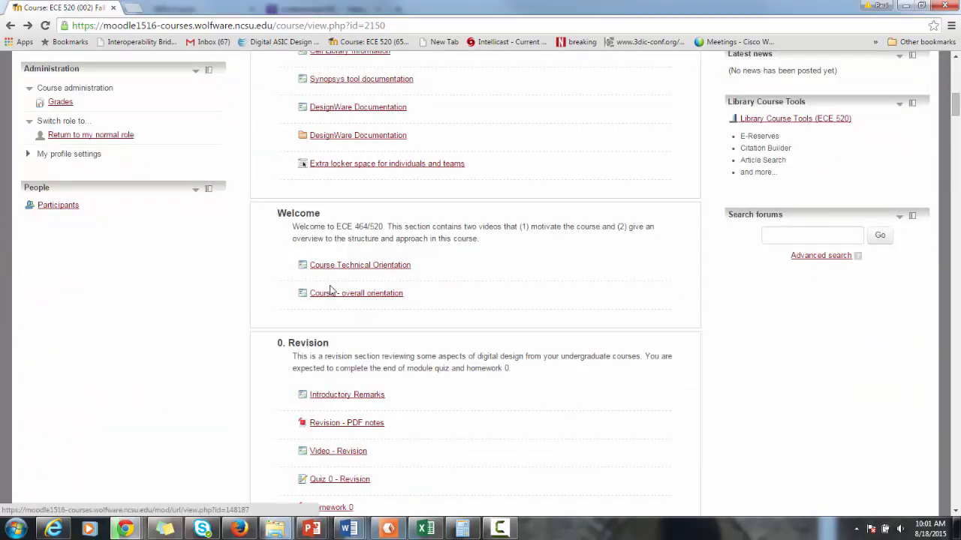
mouse_move(363, 276)
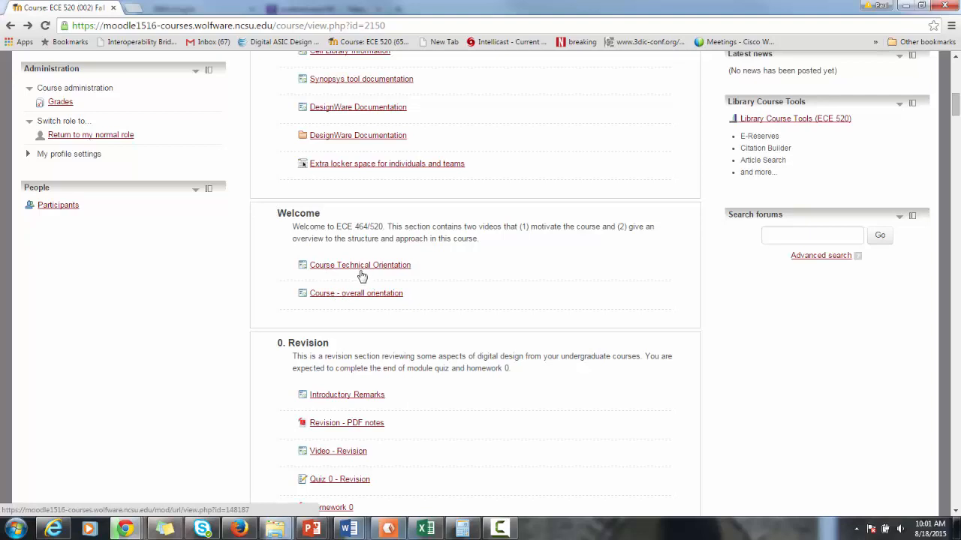
mouse_move(358, 297)
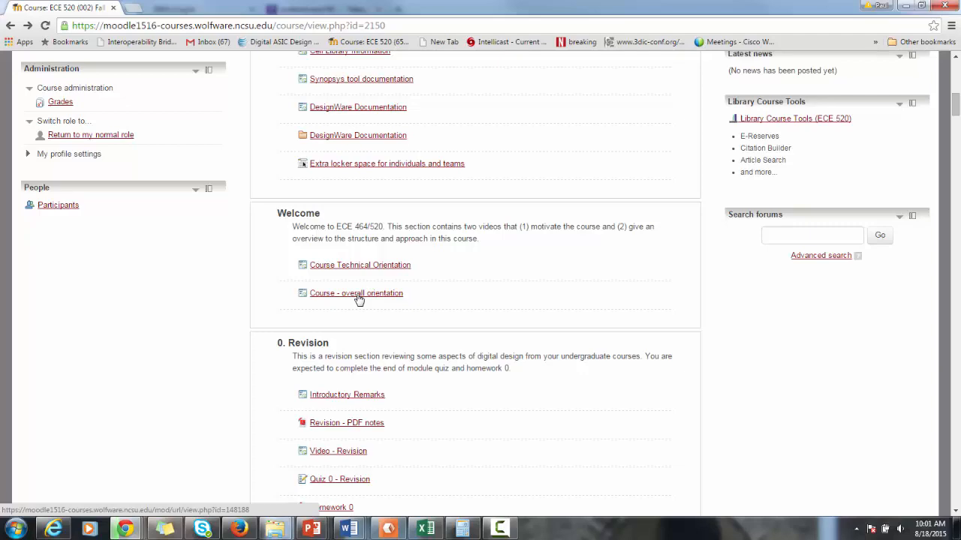
mouse_move(451, 296)
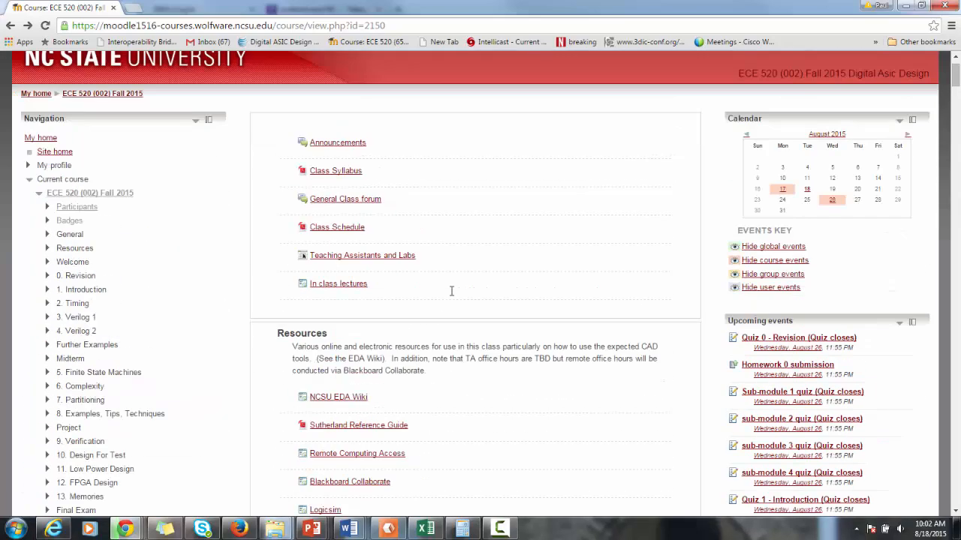
mouse_move(490, 295)
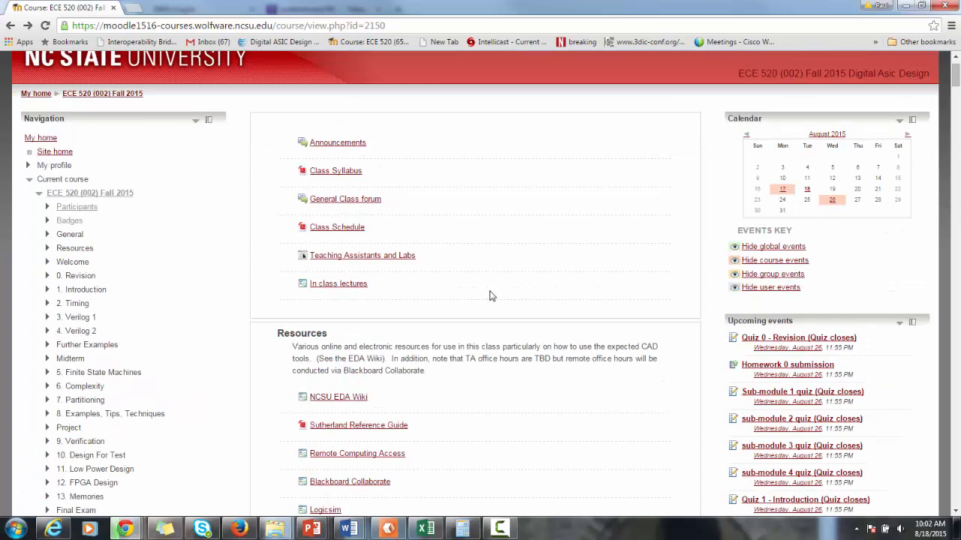
mouse_move(353, 171)
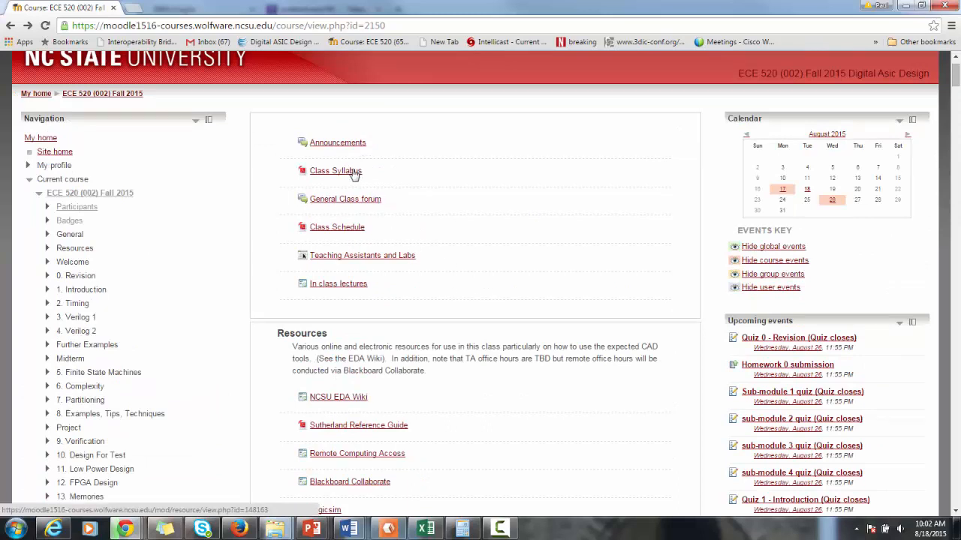
left_click(337, 171)
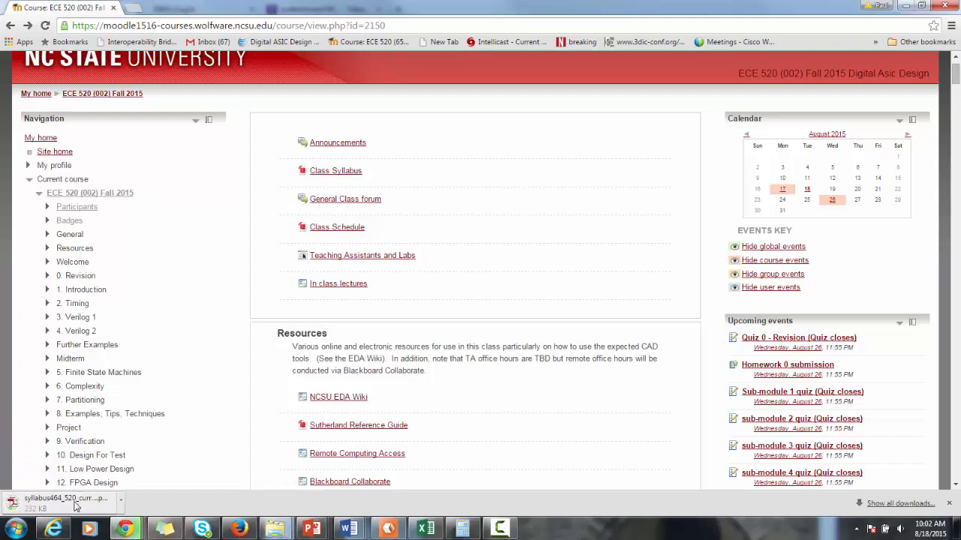
left_click(66, 498)
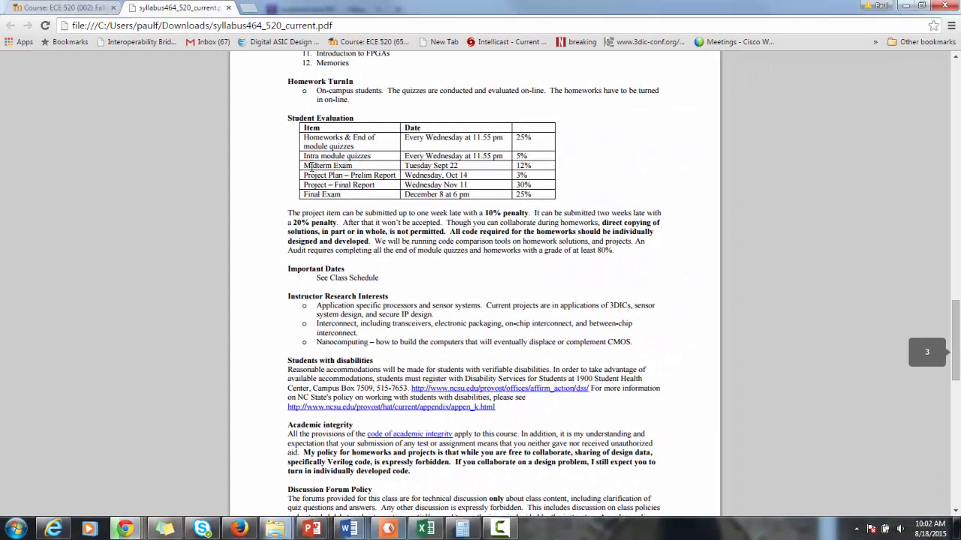
Read the Student Evaluation table's exam and project rows, enlarged, then return to the course page
left_click_drag(304, 165, 481, 185)
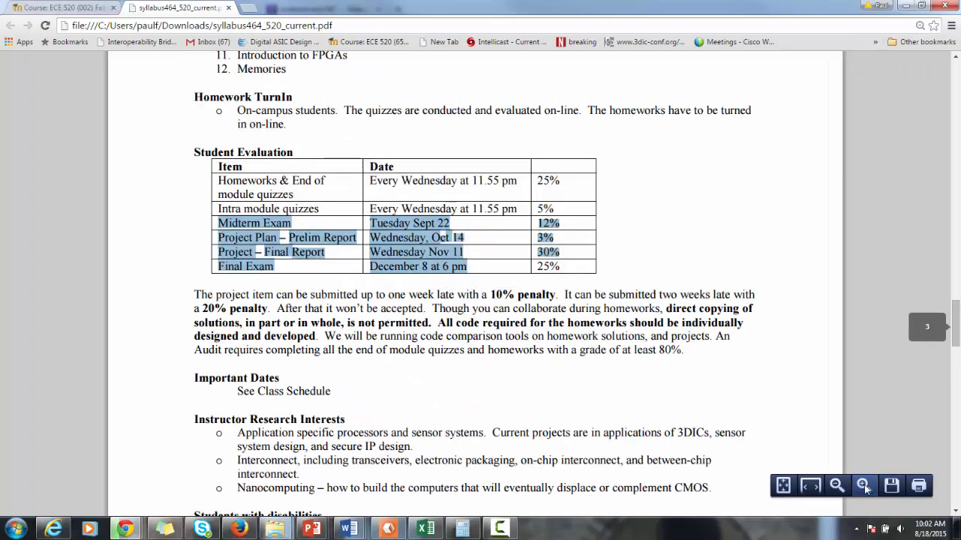
left_click(863, 485)
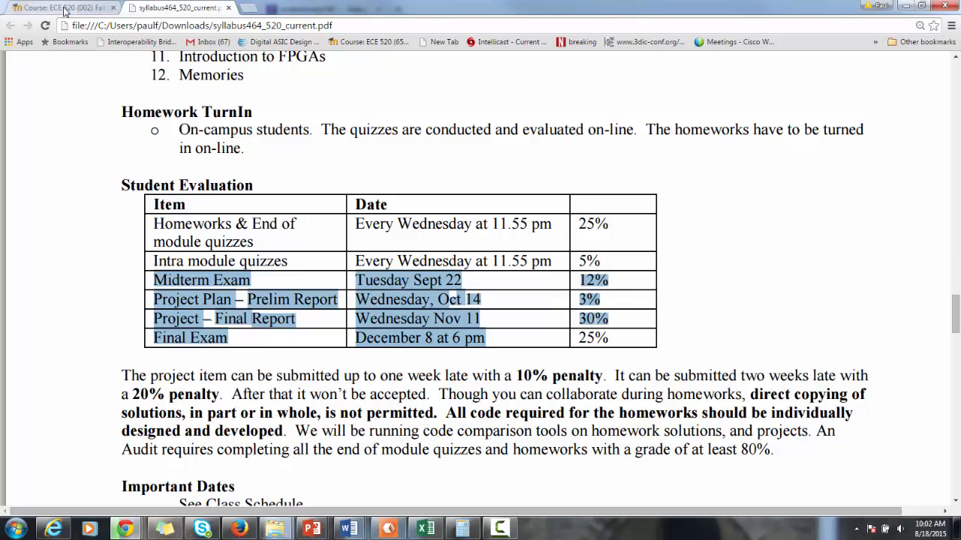
left_click(57, 8)
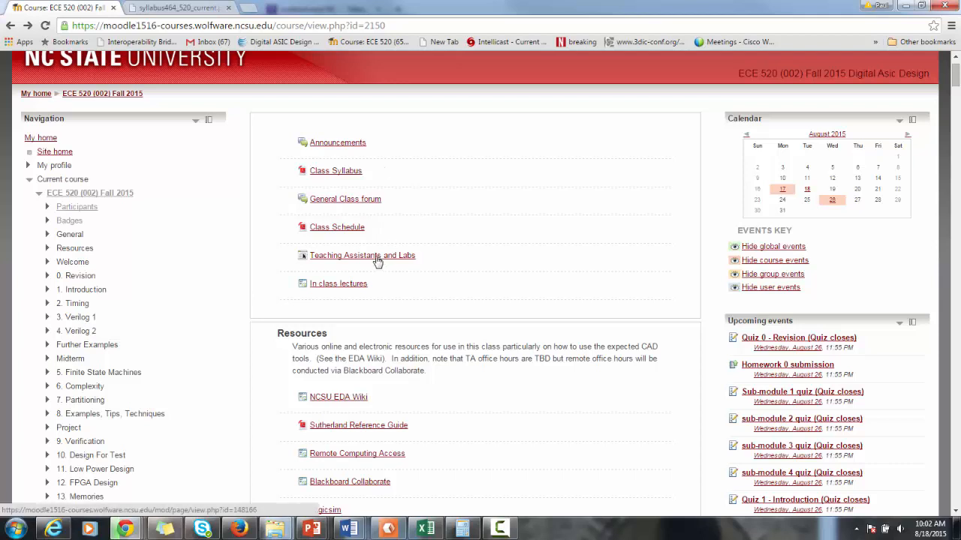
left_click(362, 255)
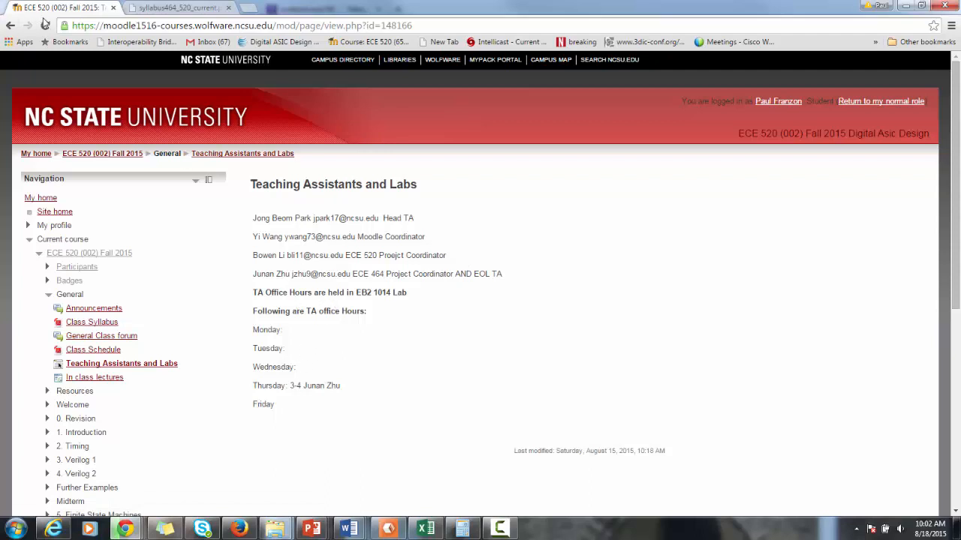
mouse_move(391, 273)
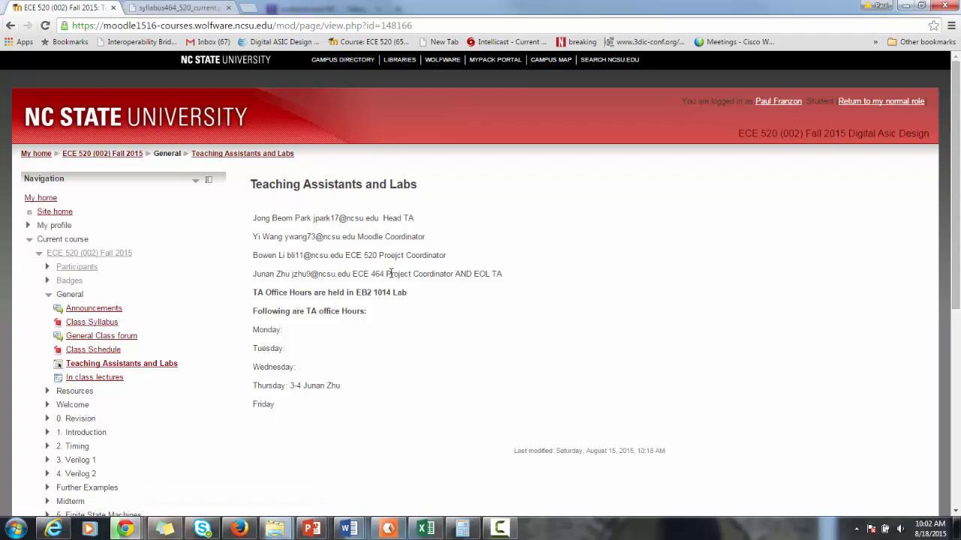
double_click(268, 273)
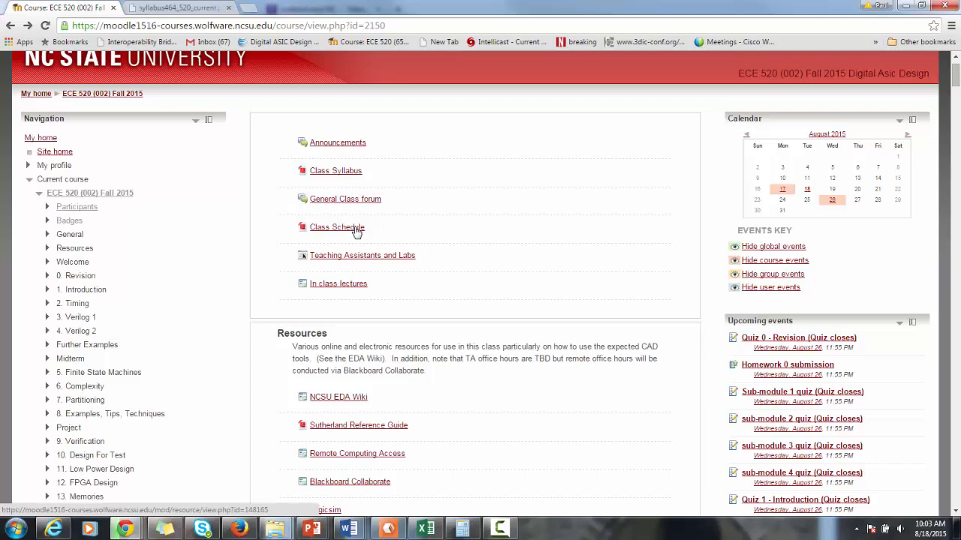
View the Class Schedule PDF showing the August 2015 calendar, then return to the course page
left_click(336, 226)
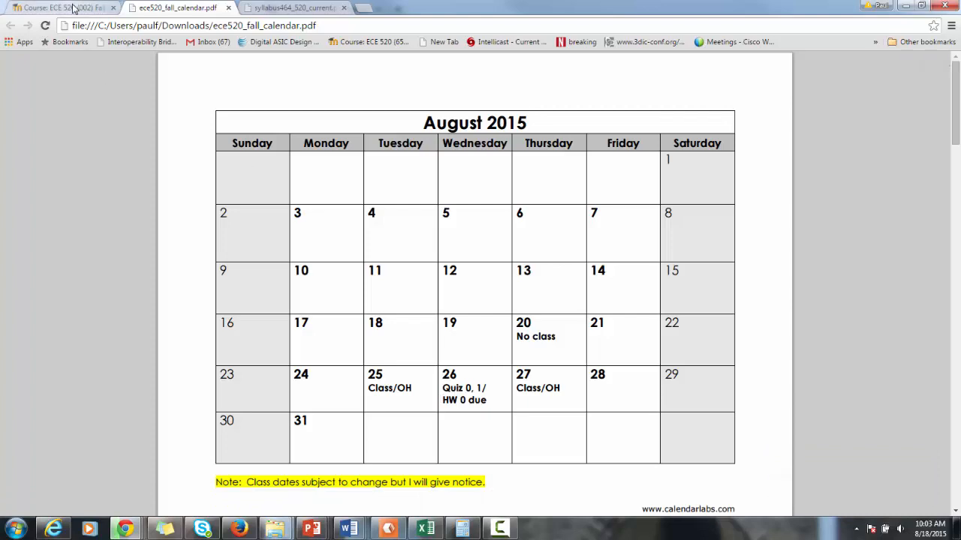
left_click(60, 8)
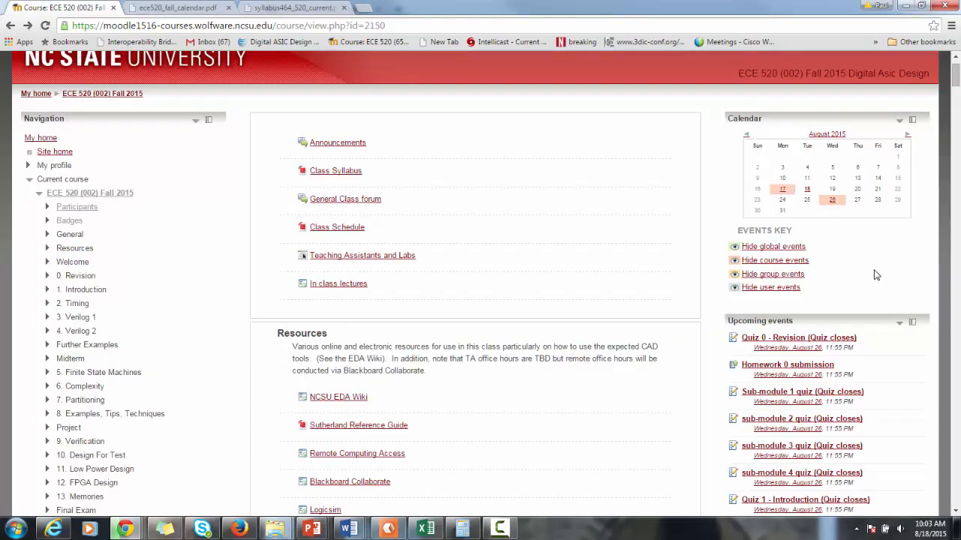
scroll("down", 3)
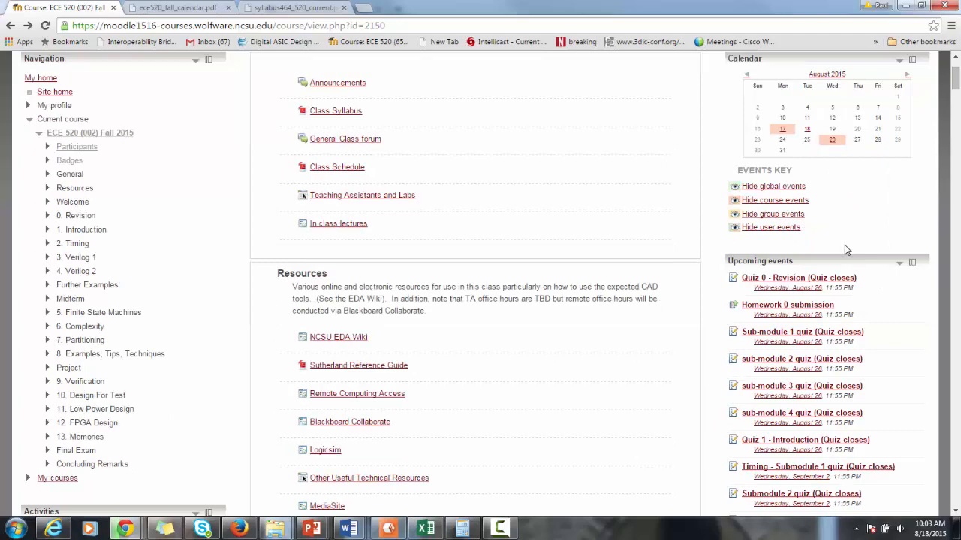
mouse_move(527, 309)
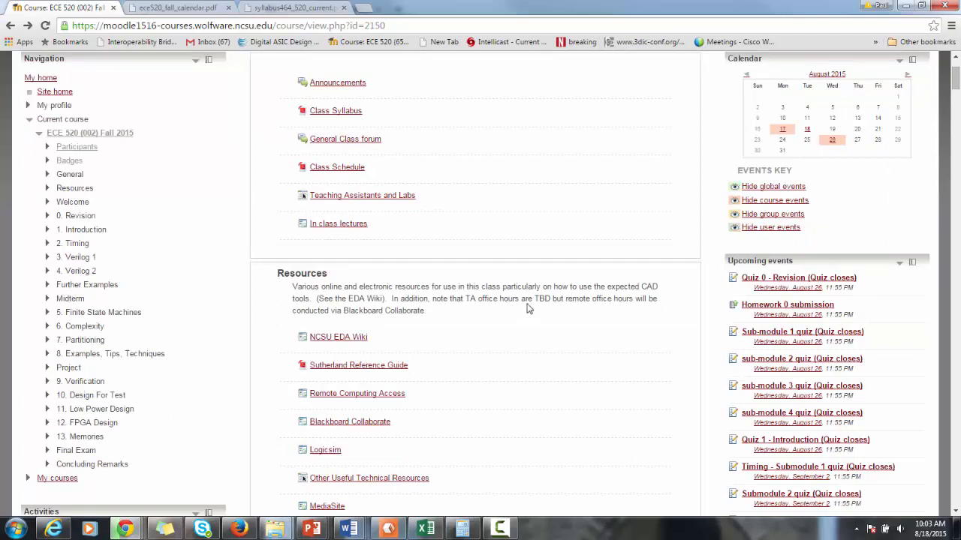
scroll("down", 3)
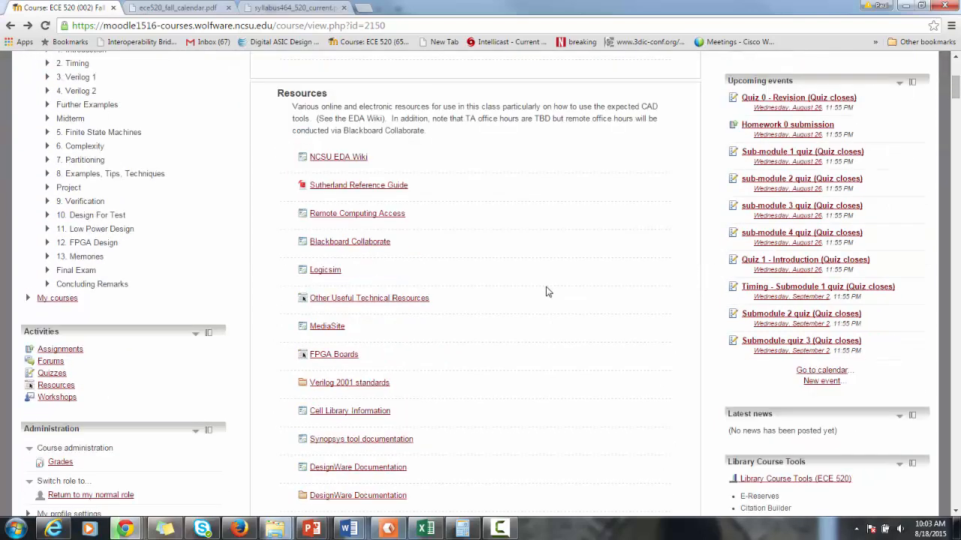
mouse_move(588, 288)
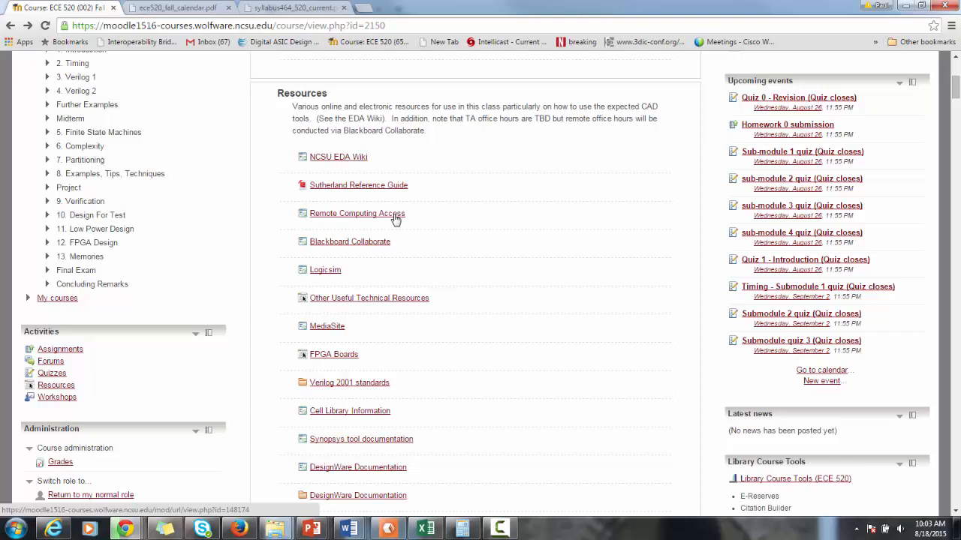
mouse_move(383, 246)
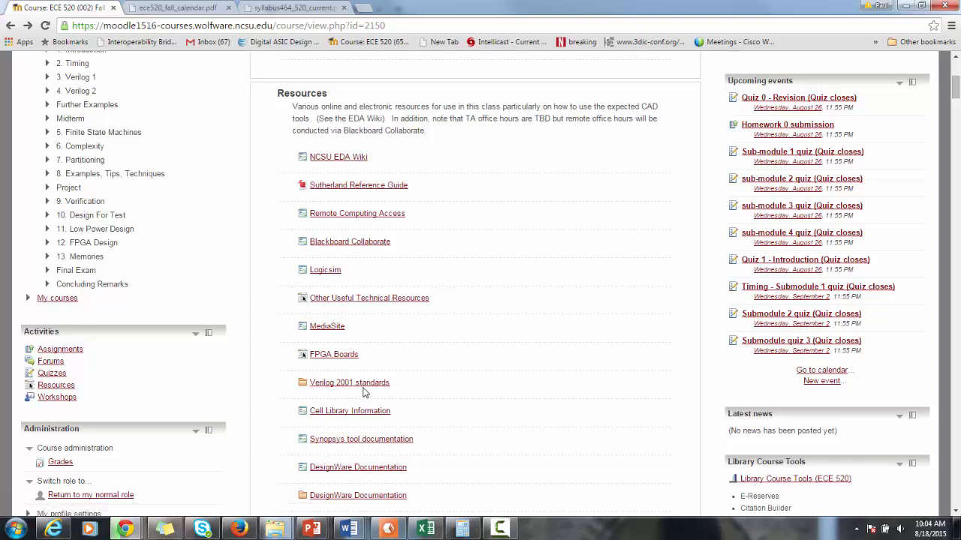
mouse_move(366, 387)
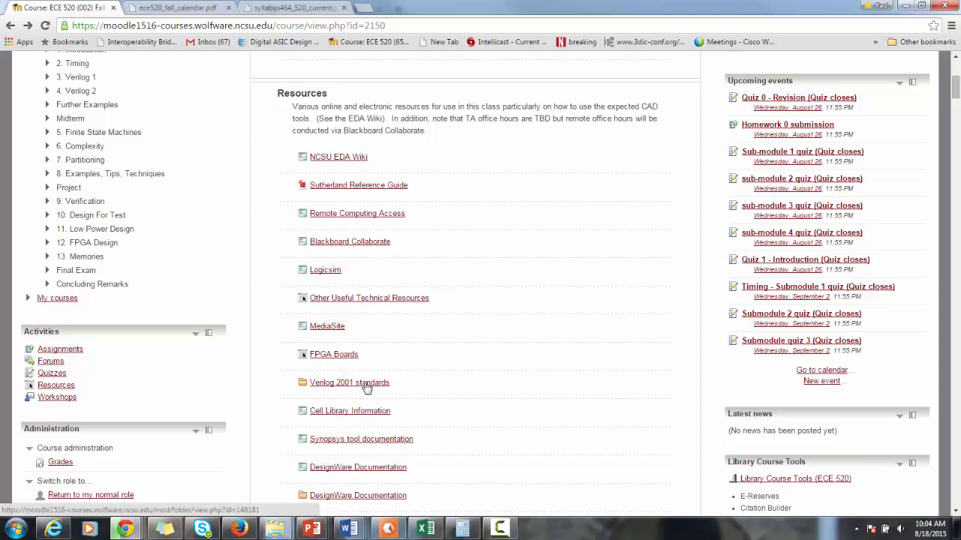
mouse_move(368, 387)
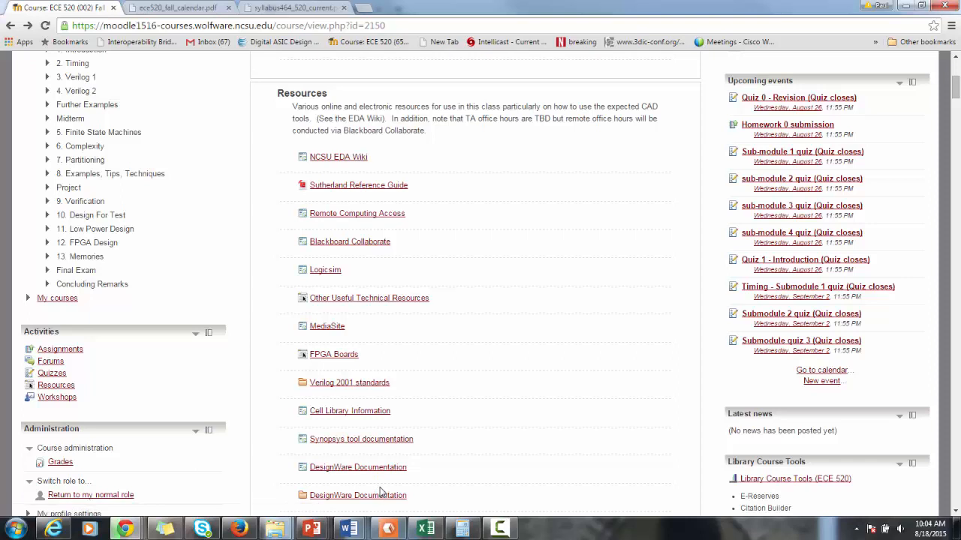
mouse_move(375, 173)
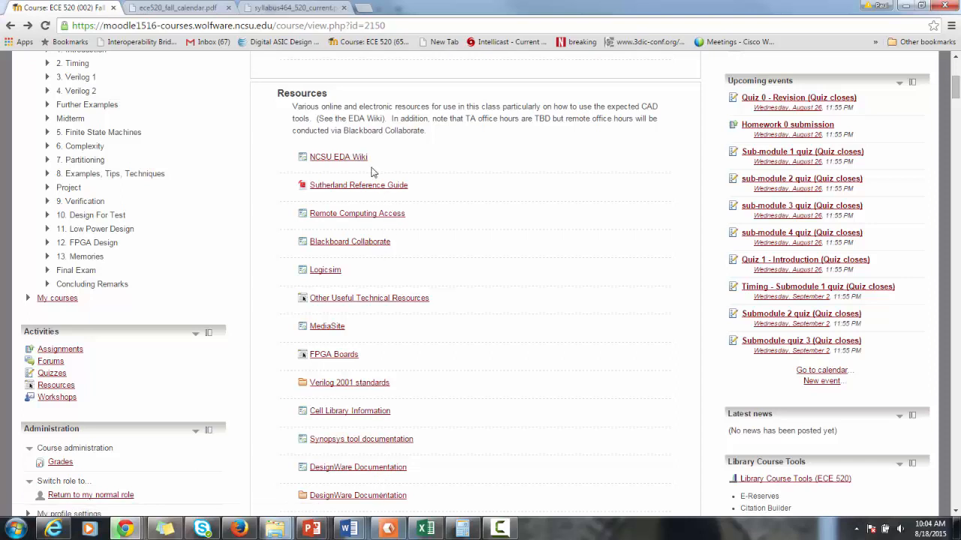
mouse_move(337, 156)
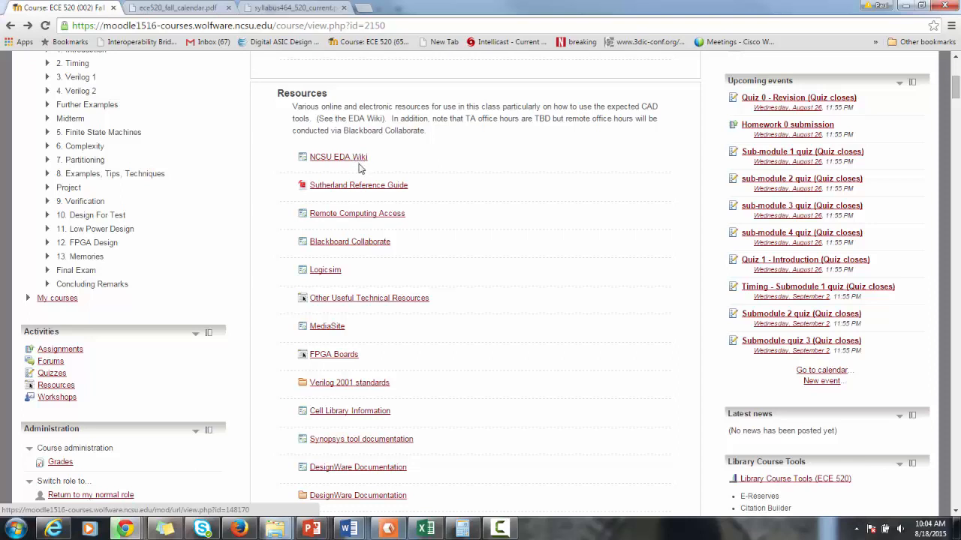
mouse_move(180, 311)
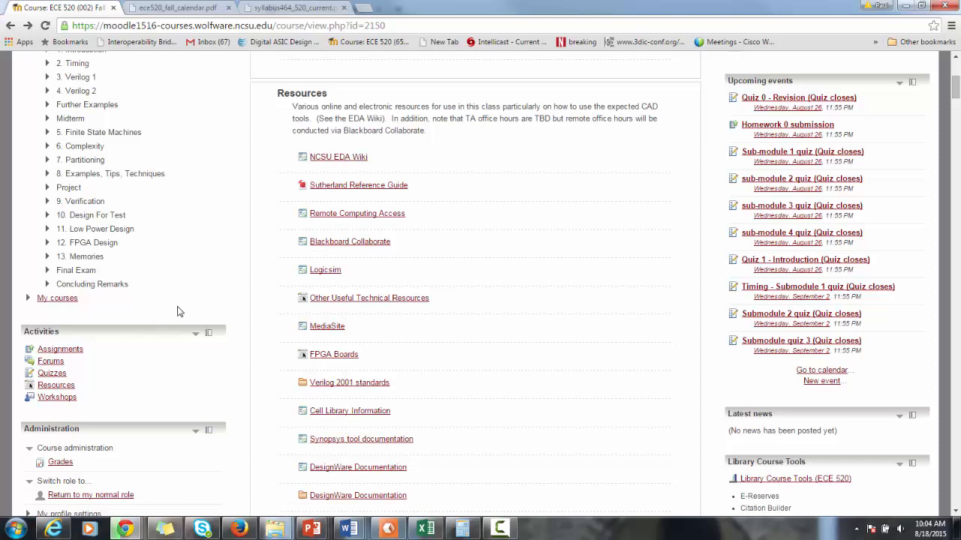
mouse_move(183, 309)
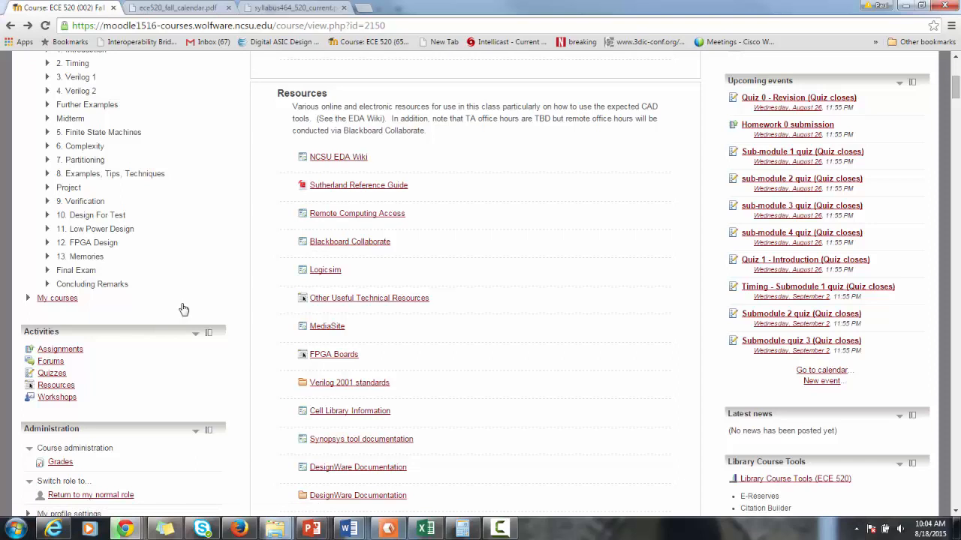
mouse_move(105, 347)
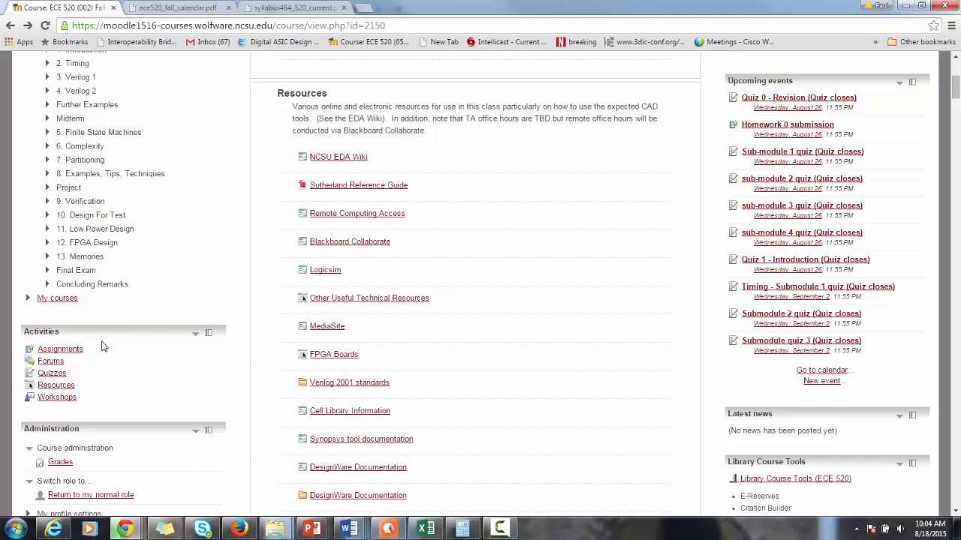
From the Forums list, subscribe to all ECE 520 forums and continue back to the list
left_click(51, 361)
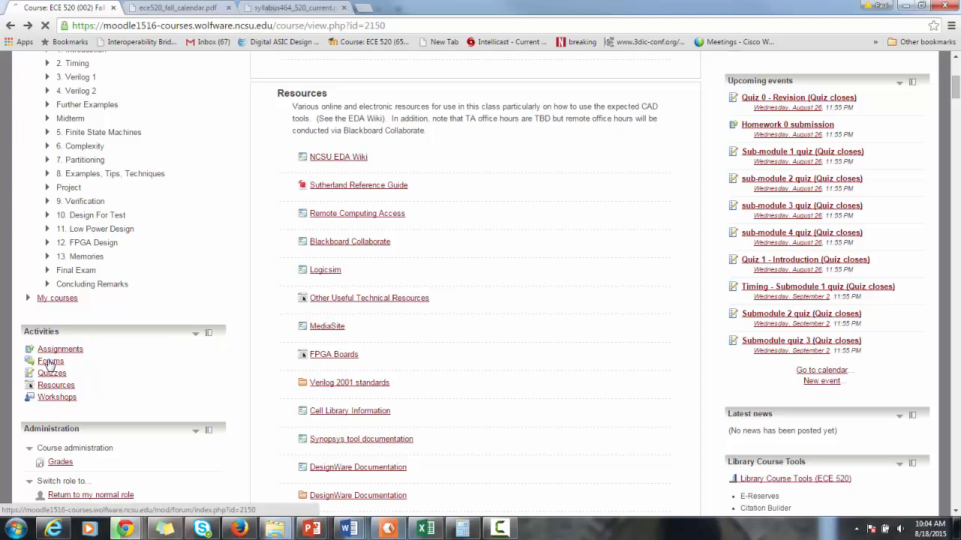
left_click(51, 360)
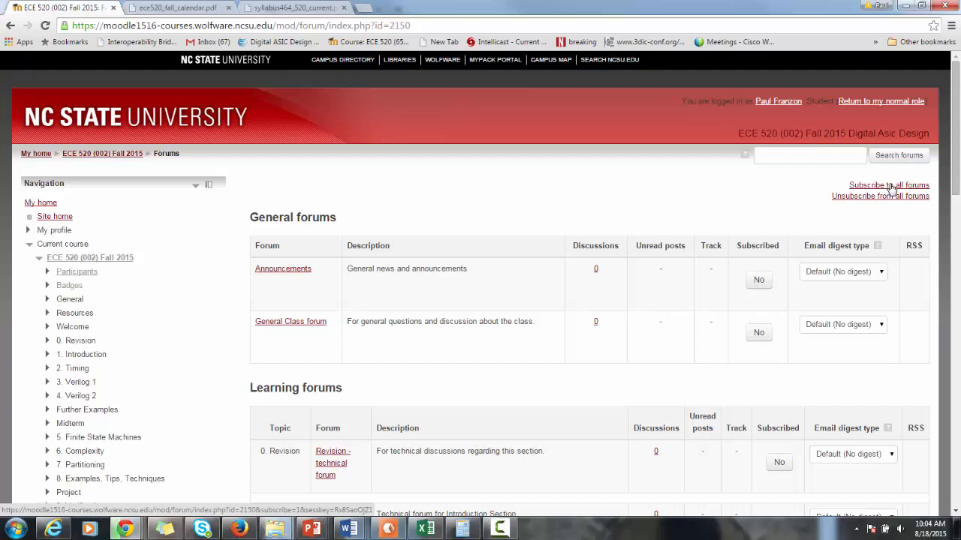
left_click(888, 186)
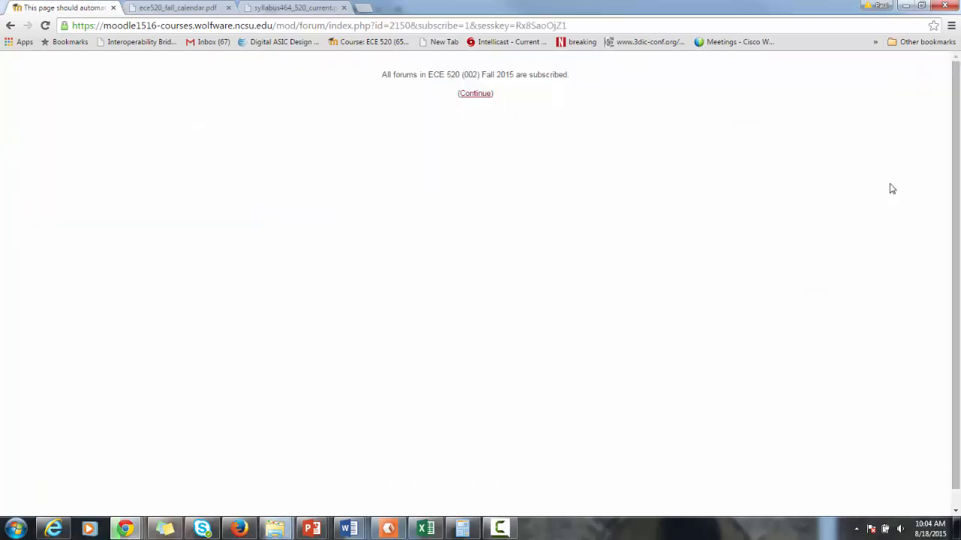
left_click(474, 93)
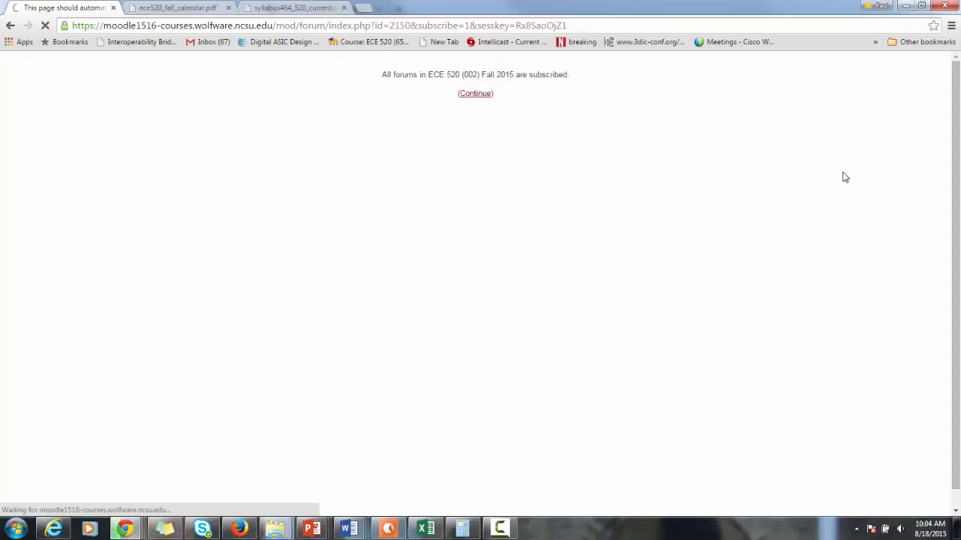
left_click(474, 94)
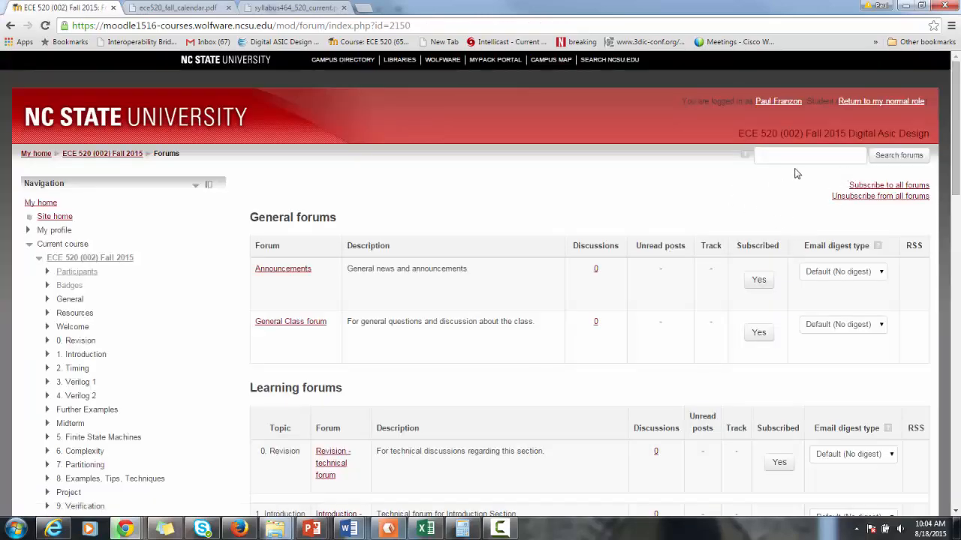